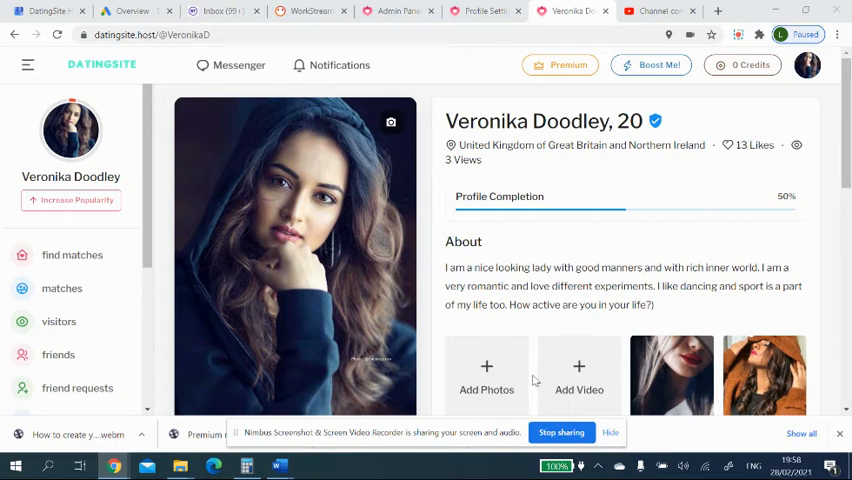
mouse_move(428, 295)
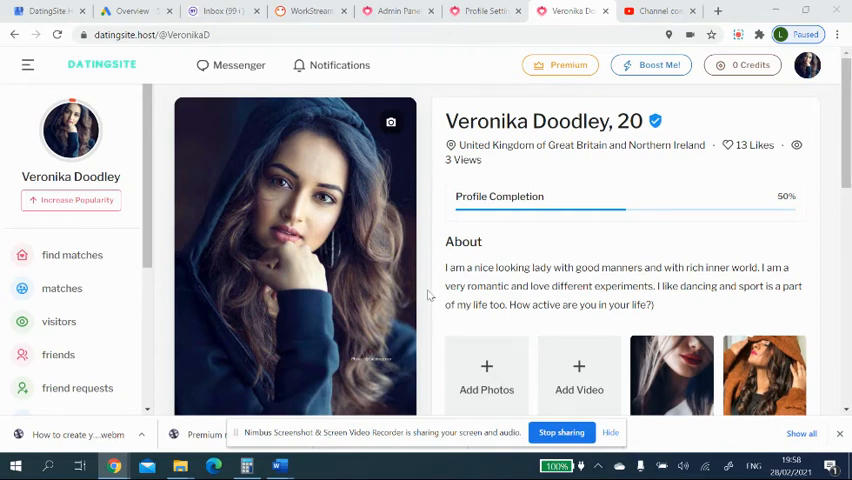
mouse_move(540, 265)
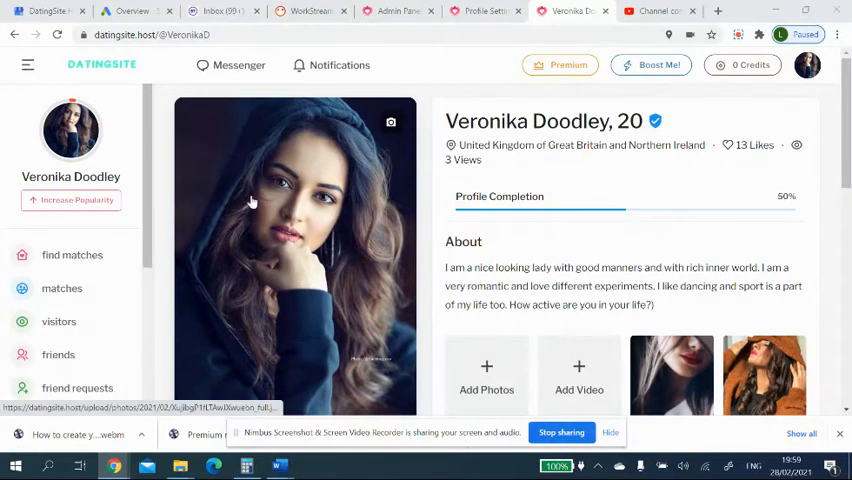
mouse_move(225, 275)
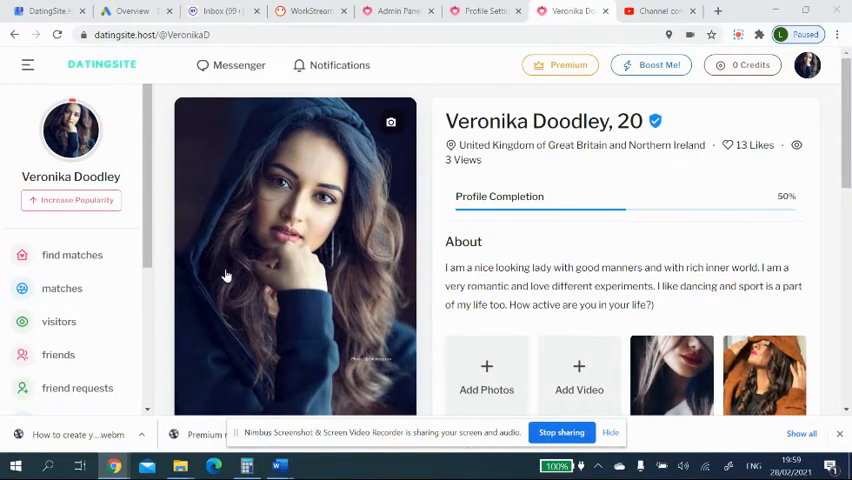
mouse_move(590, 222)
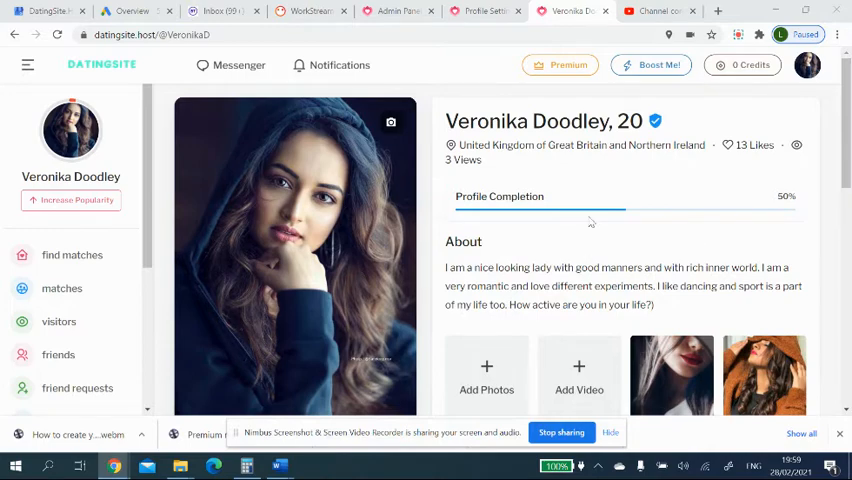
mouse_move(390, 122)
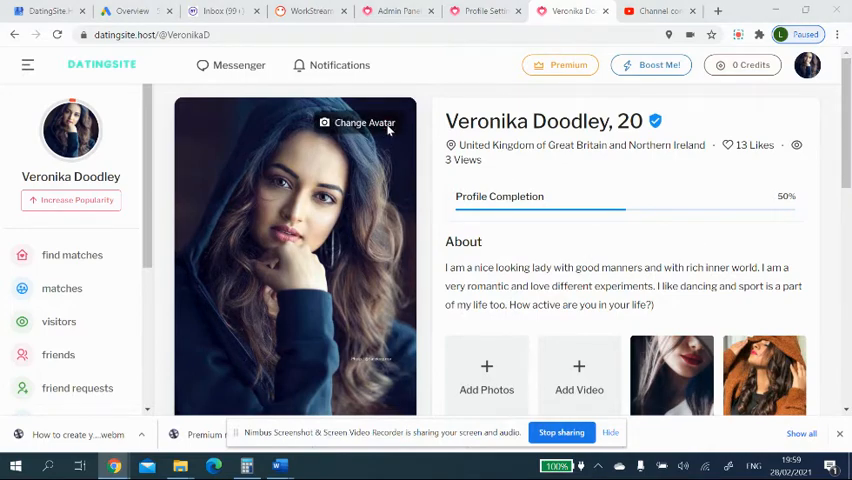
Pick a new avatar image, then reach General Settings from the account menu.
left_click(364, 122)
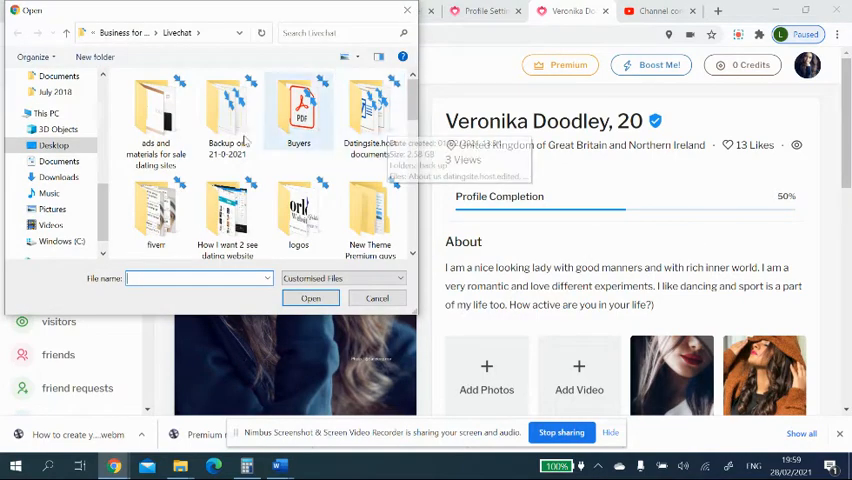
mouse_move(345, 195)
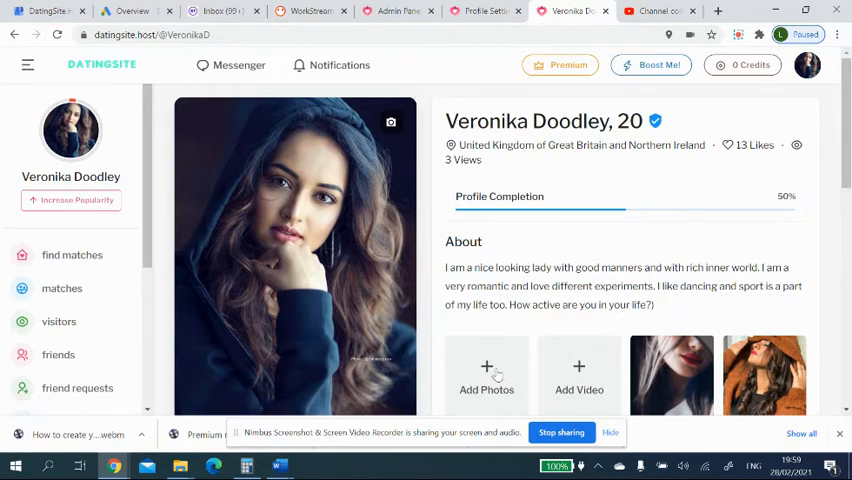
mouse_move(710, 422)
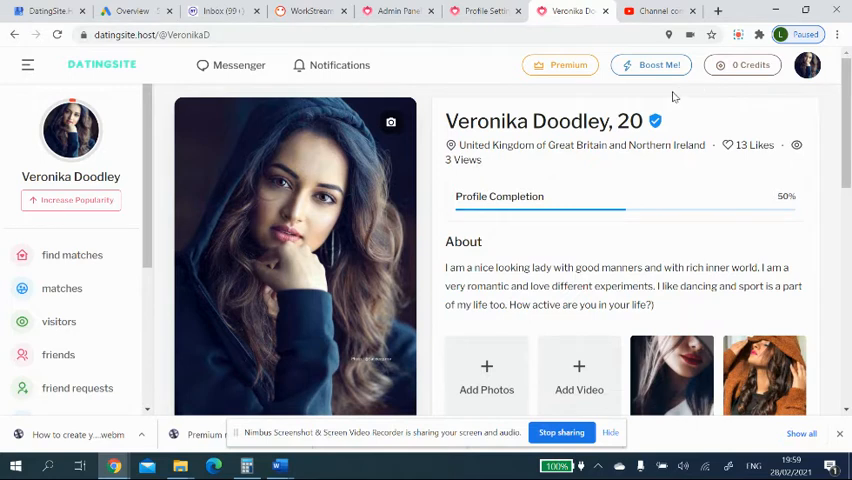
mouse_move(658, 113)
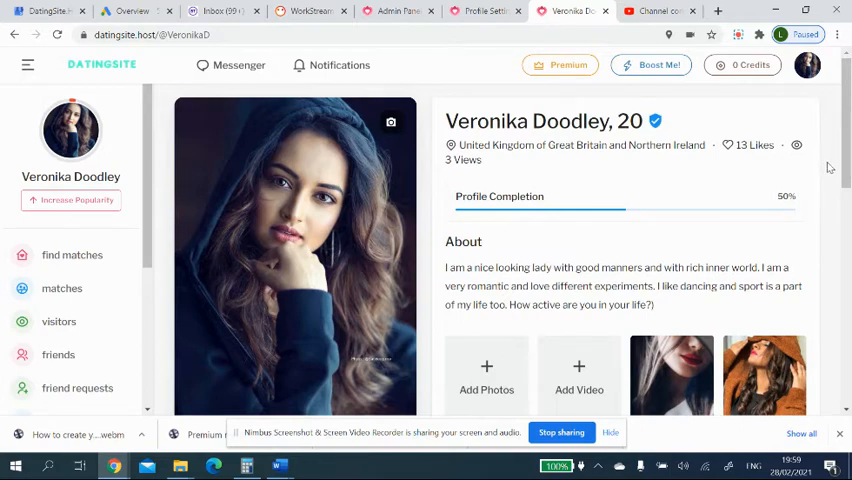
scroll("down", 3)
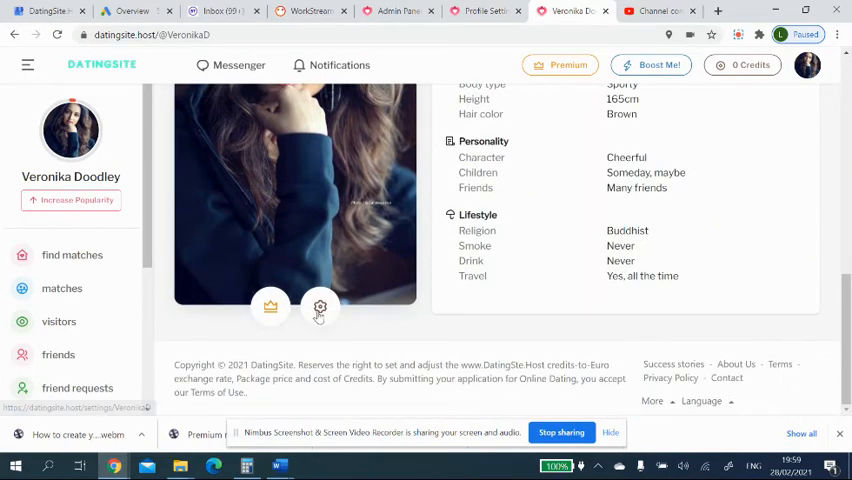
mouse_move(392, 267)
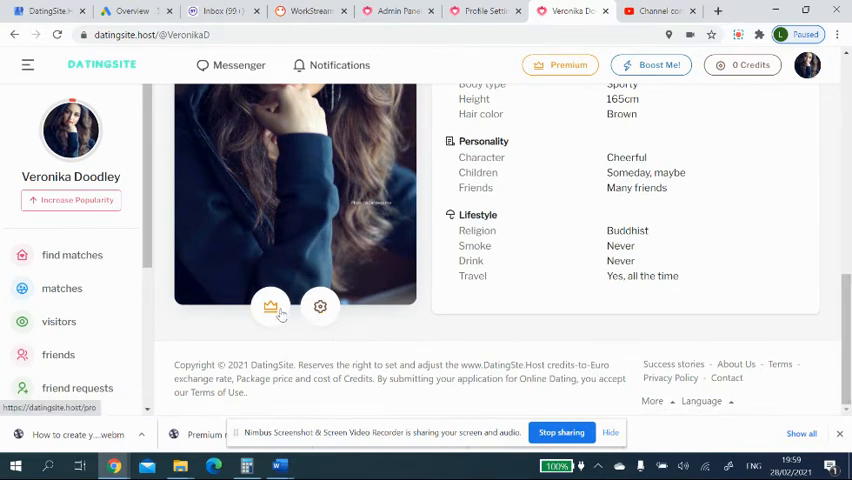
mouse_move(845, 342)
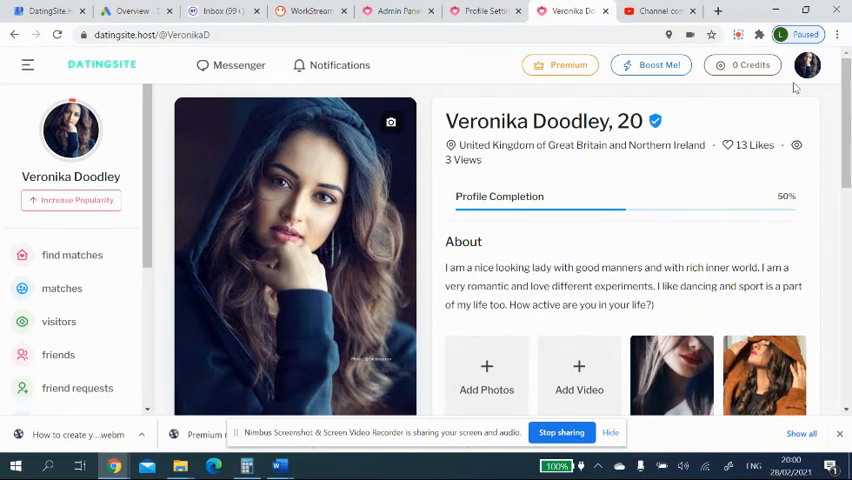
left_click(806, 65)
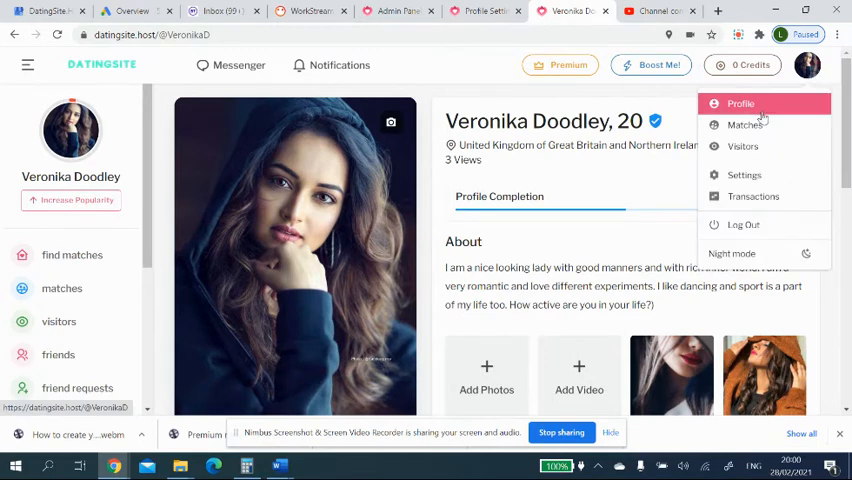
mouse_move(748, 108)
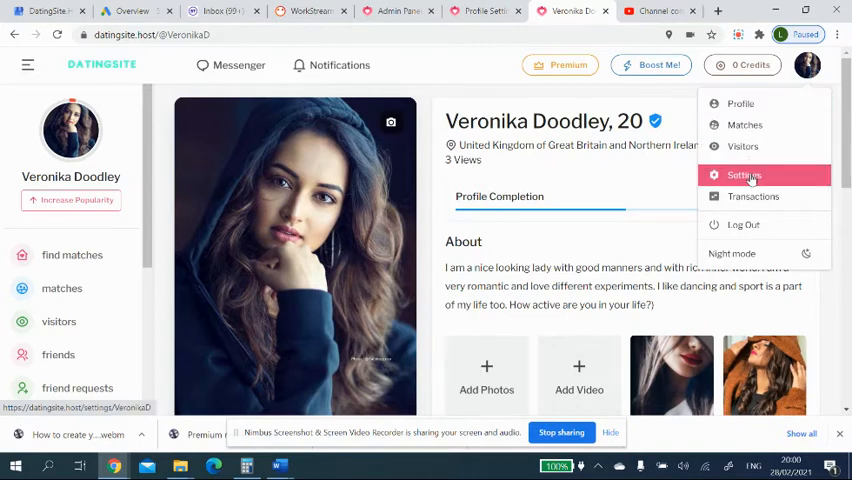
left_click(744, 175)
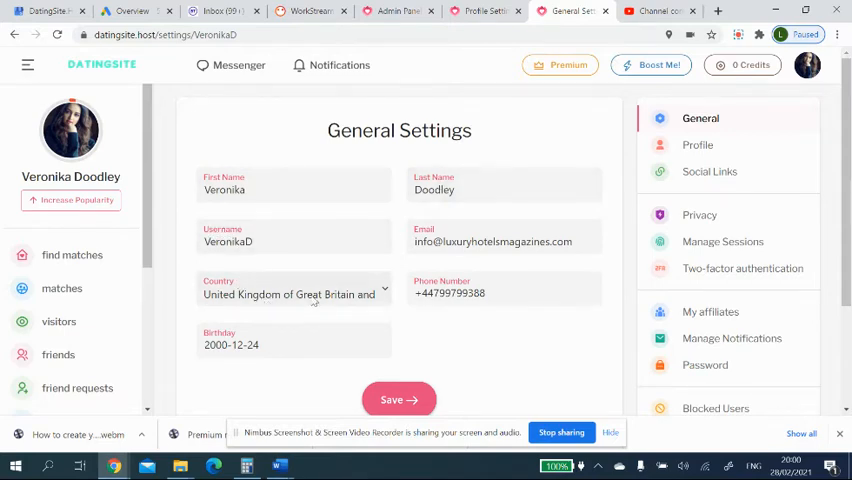
Save the General Settings and switch to the Profile Settings page.
left_click(293, 293)
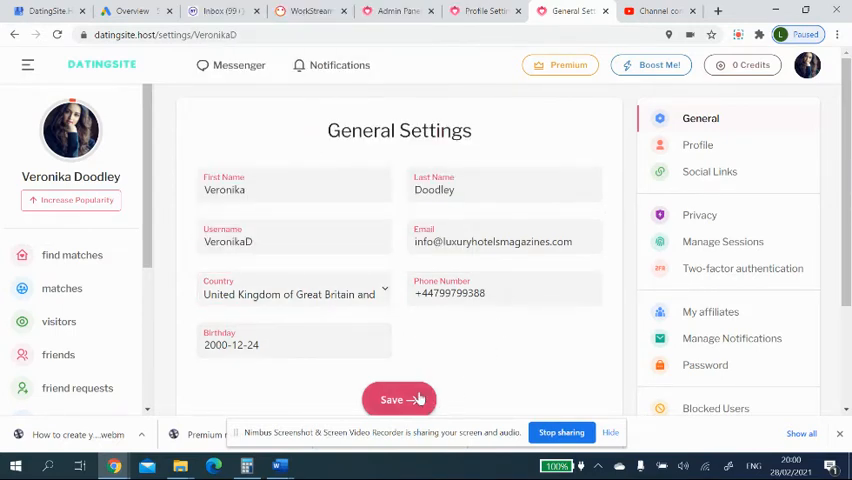
left_click(399, 399)
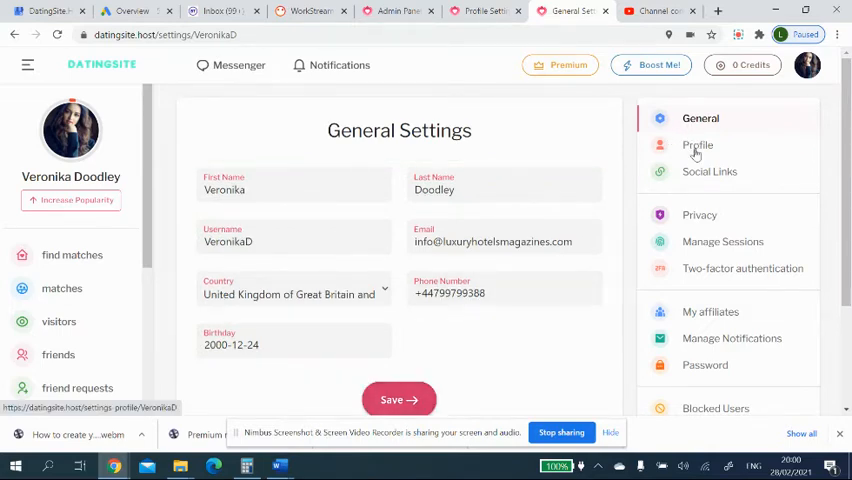
left_click(697, 145)
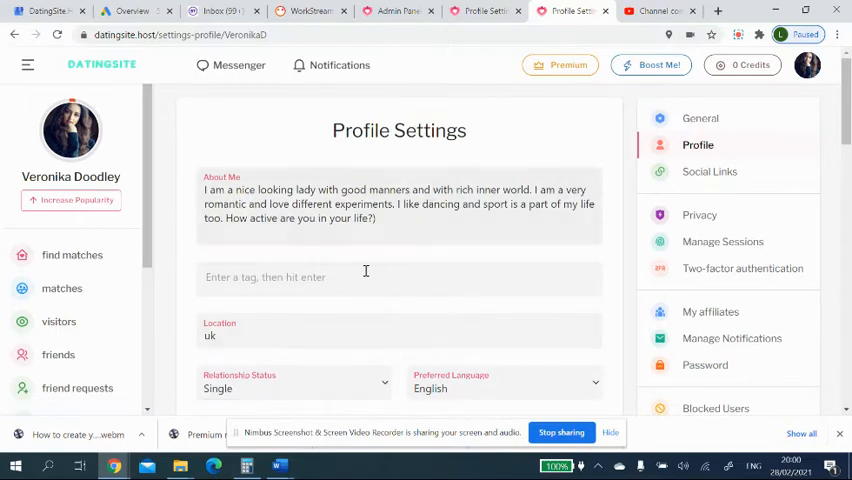
Enter 'travel' and 'cooking' in the tag field so date, travel and cooking are listed.
left_click(399, 277)
type("dan")
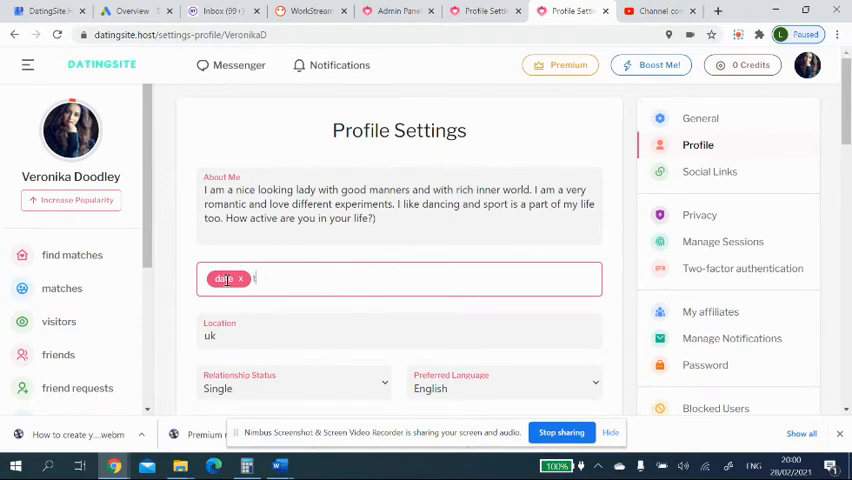
type("travel")
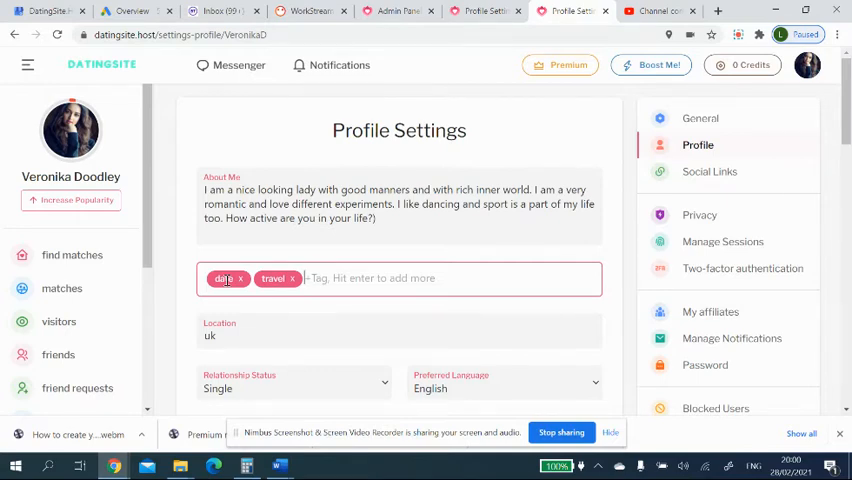
type("cooking")
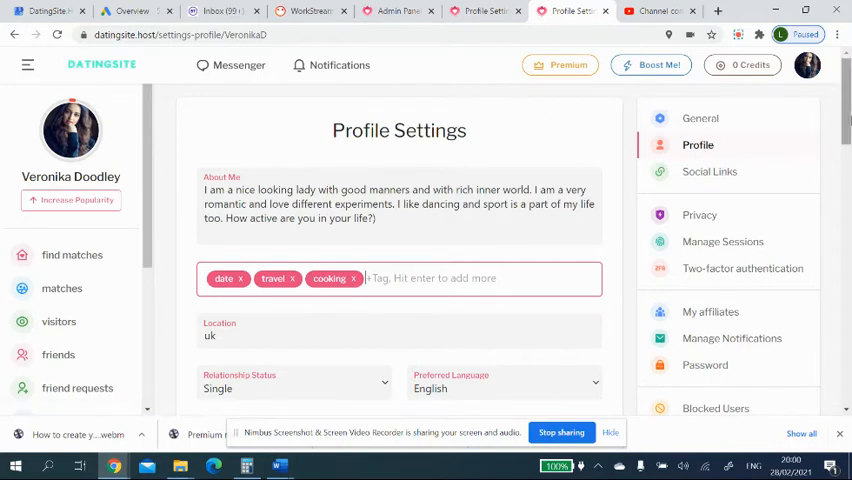
scroll("down", 3)
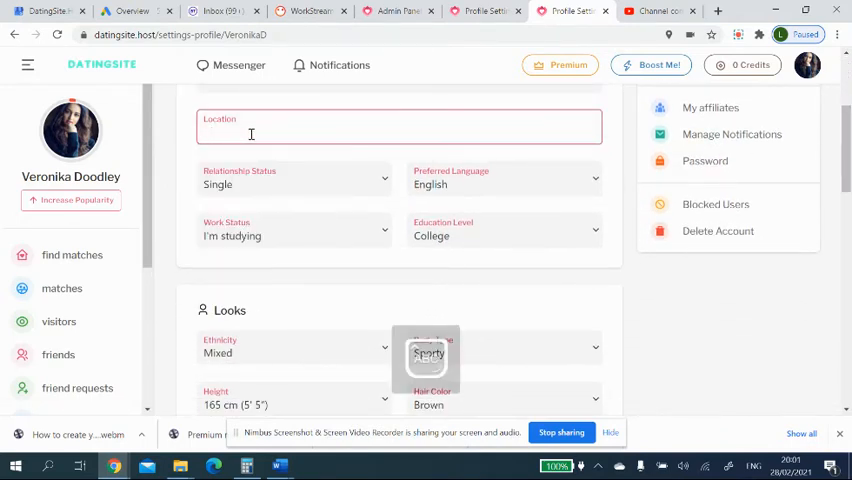
Set the Location field to 'UK, London' from the suggestions.
type("UK,")
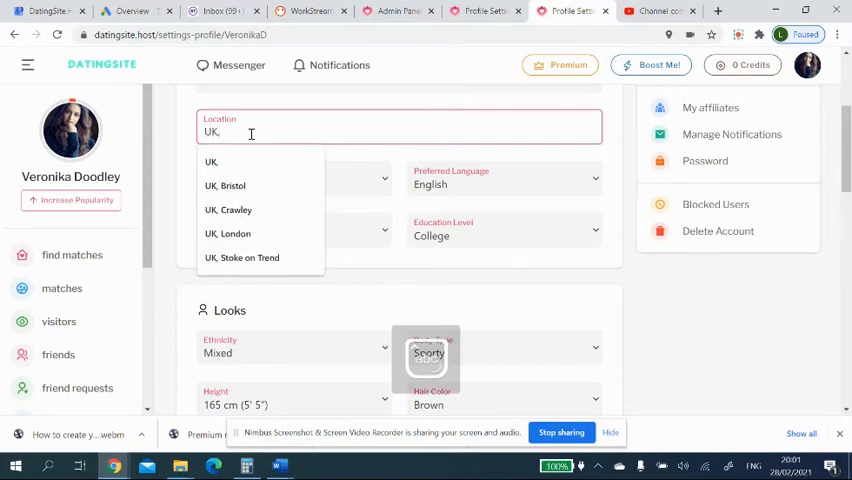
type("london")
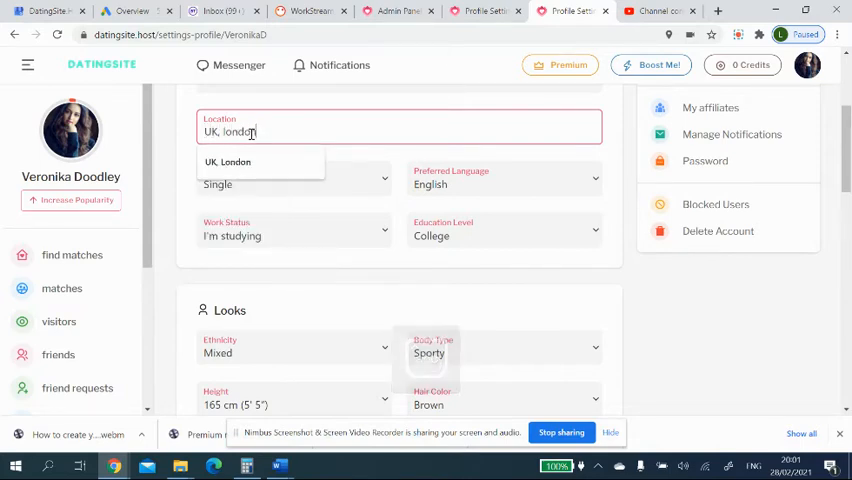
left_click(294, 183)
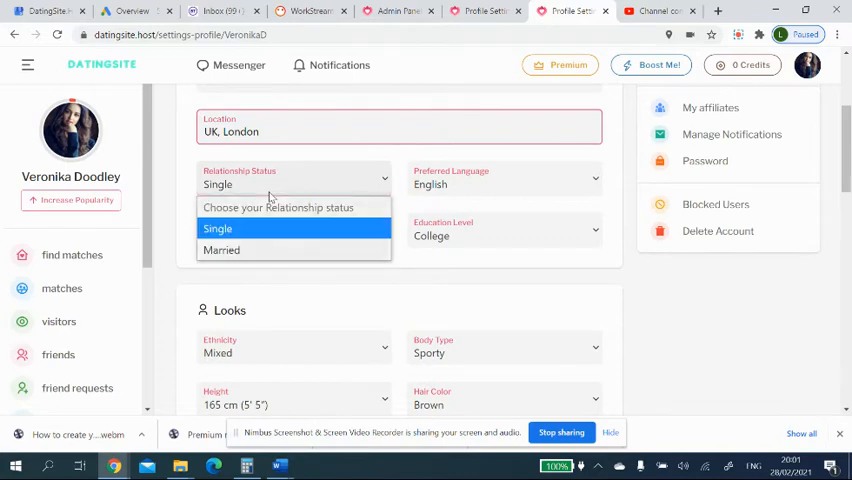
Review relationship status (Single), work status and ethnicity, leaving them unchanged.
left_click(505, 181)
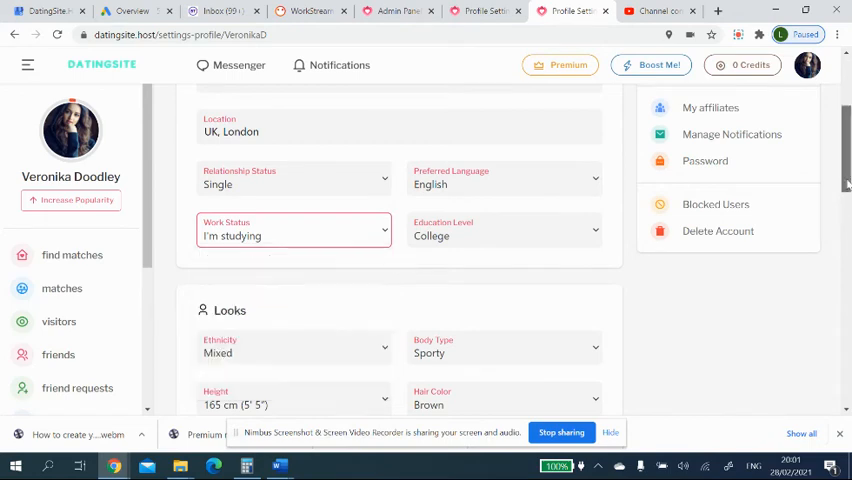
left_click(293, 185)
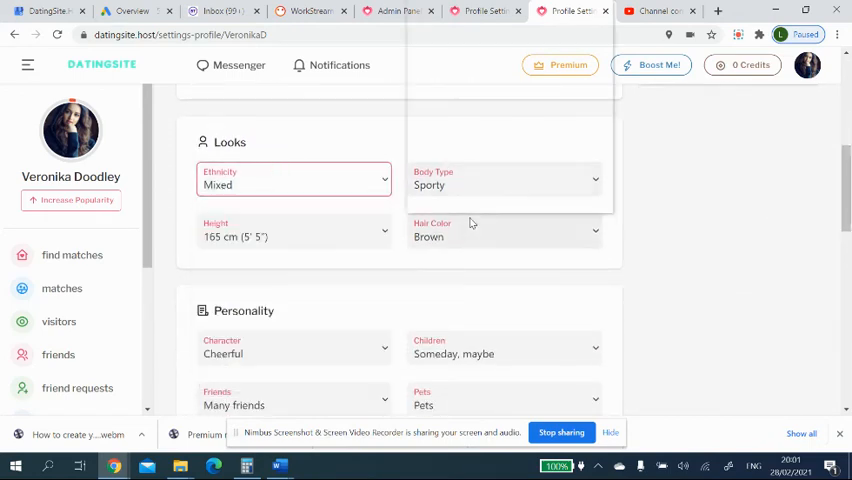
left_click(505, 236)
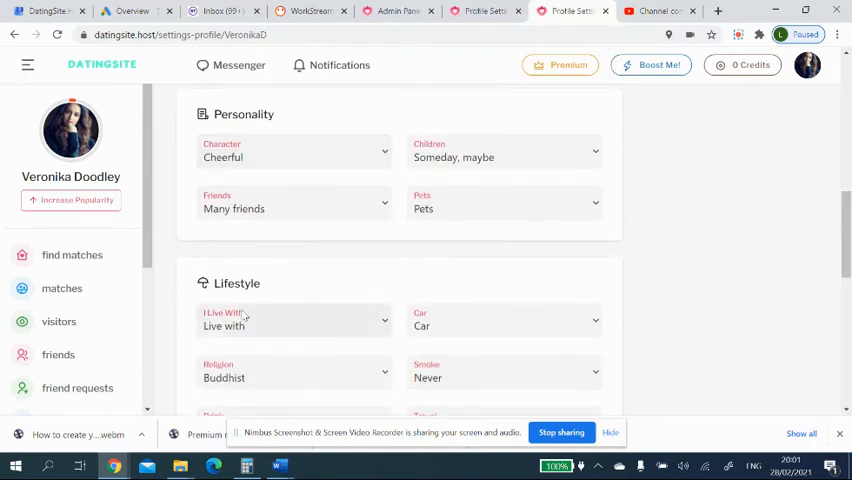
mouse_move(495, 220)
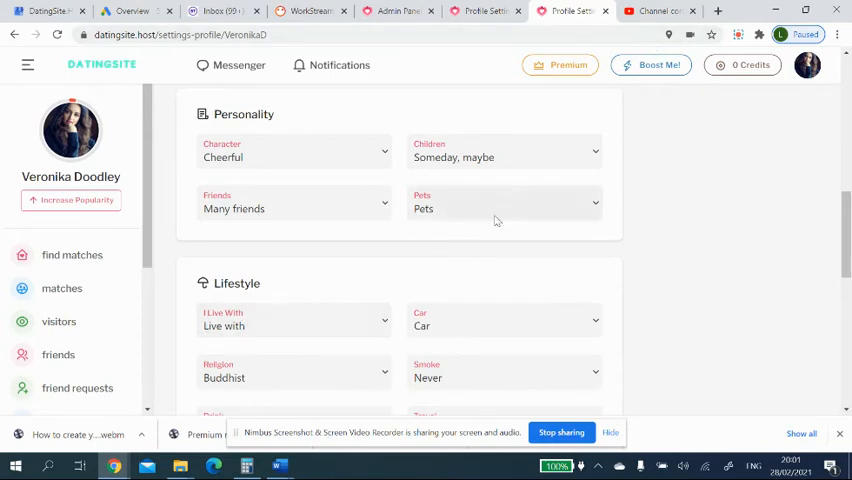
scroll("down", 3)
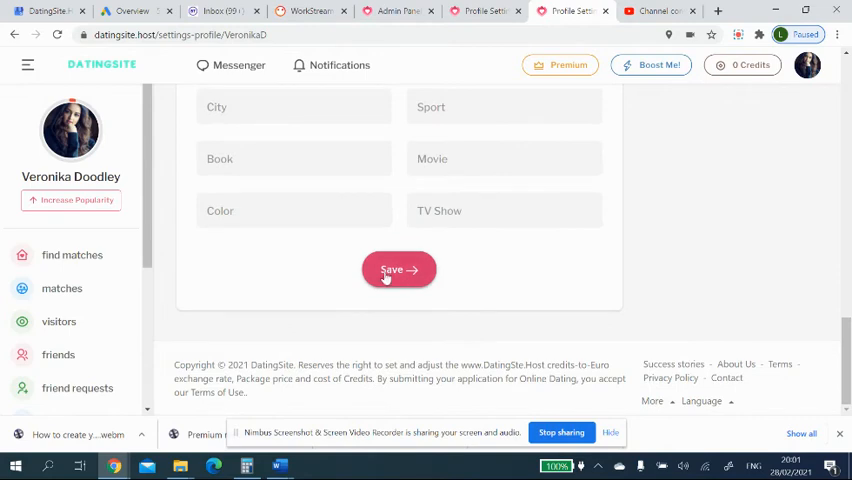
Save the profile settings and go to the Increase Popularity page.
left_click(398, 269)
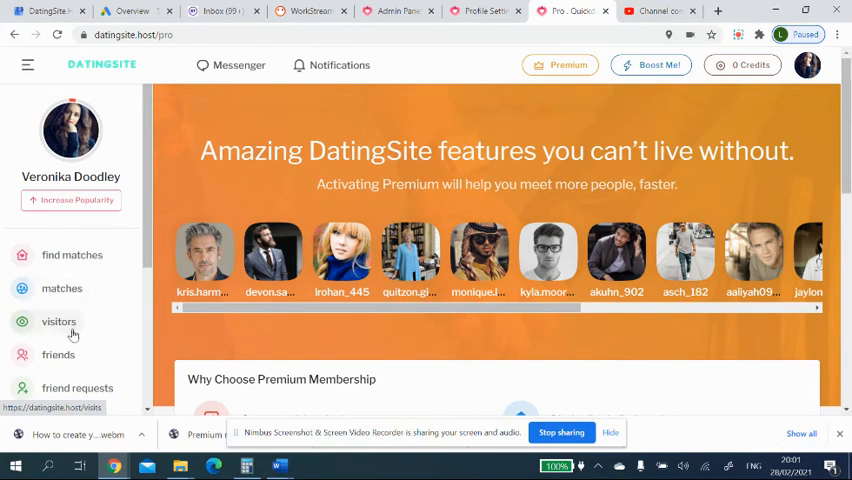
mouse_move(70, 200)
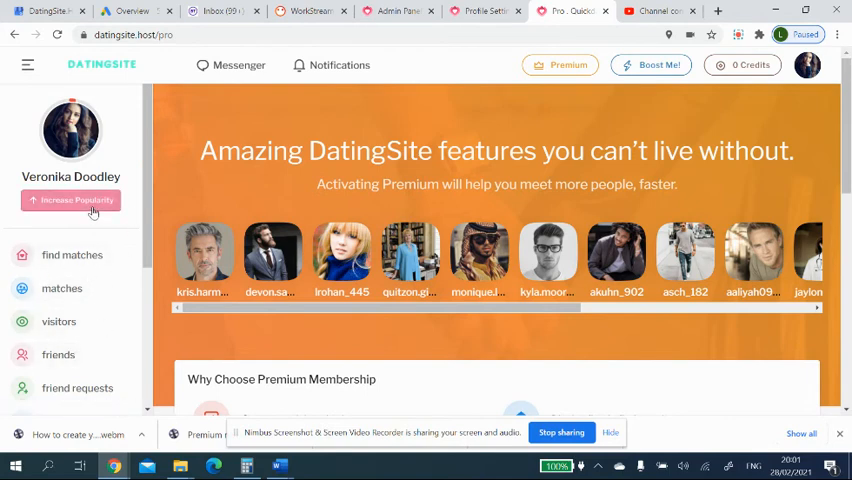
left_click(71, 200)
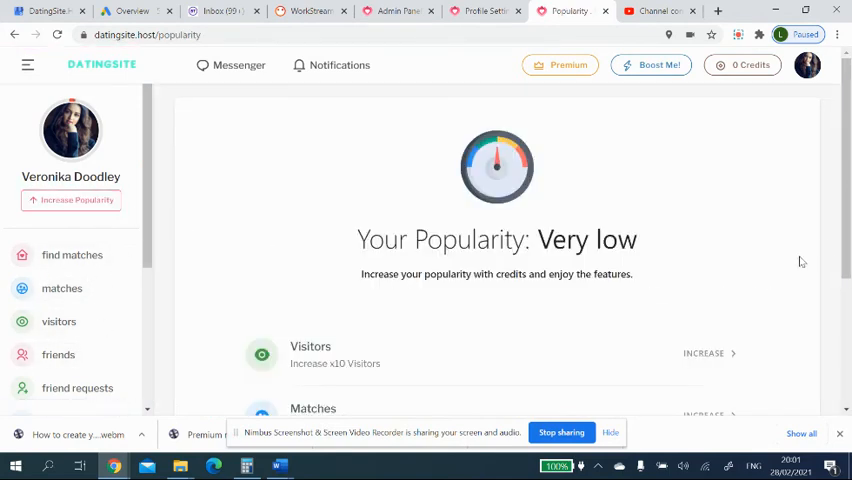
Request the x10 Visitors boost, then land on Credits with zero balance and $25/$50/$250 bundles.
scroll("down", 3)
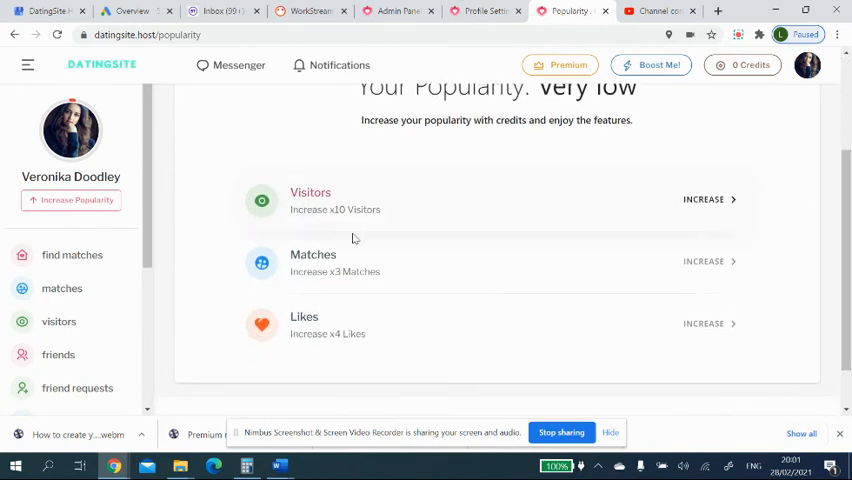
mouse_move(707, 220)
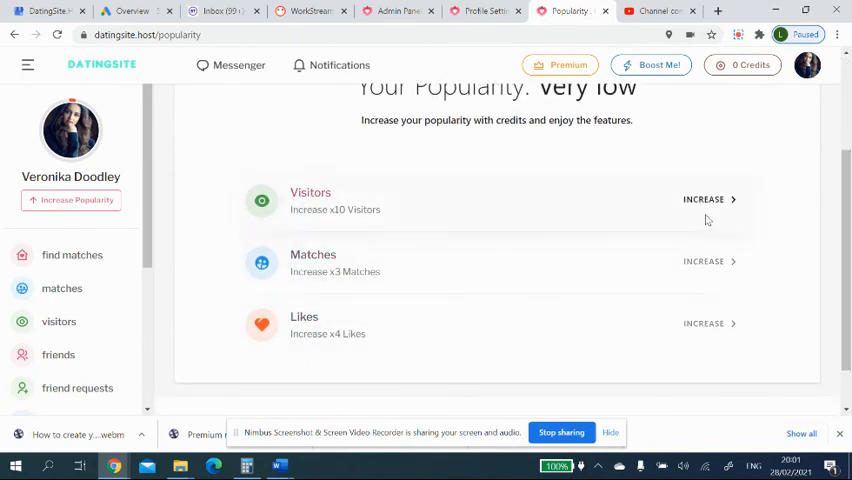
left_click(703, 199)
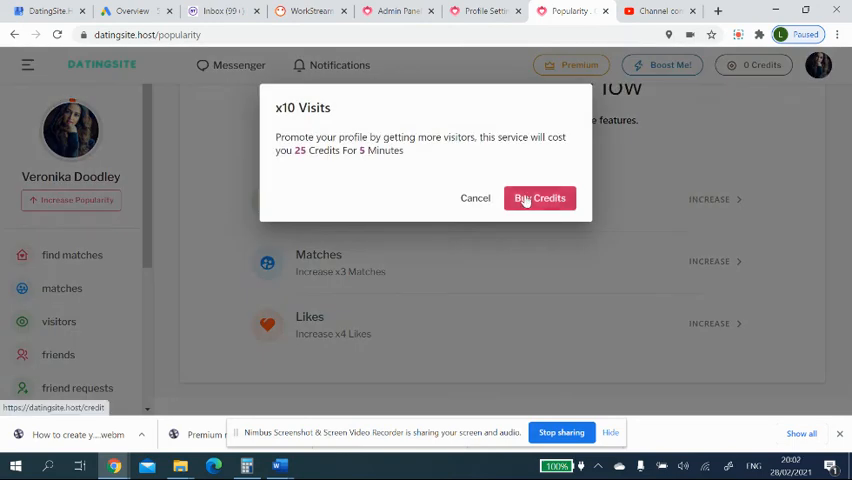
left_click(540, 198)
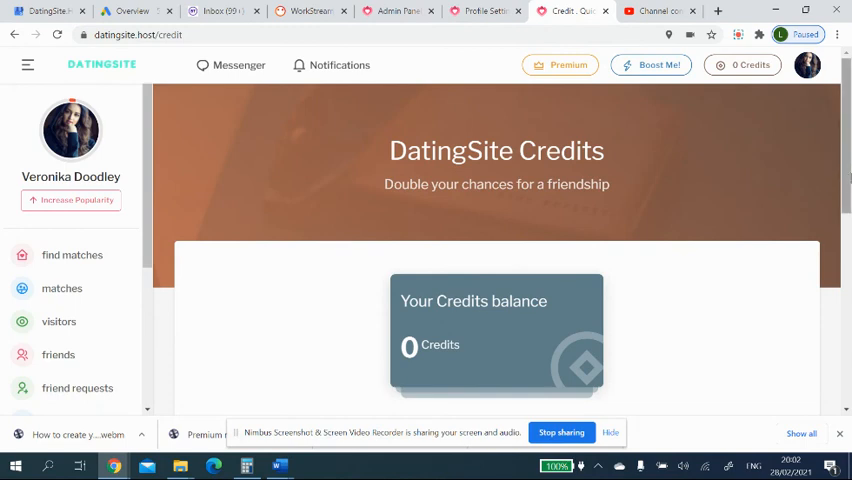
scroll("down", 3)
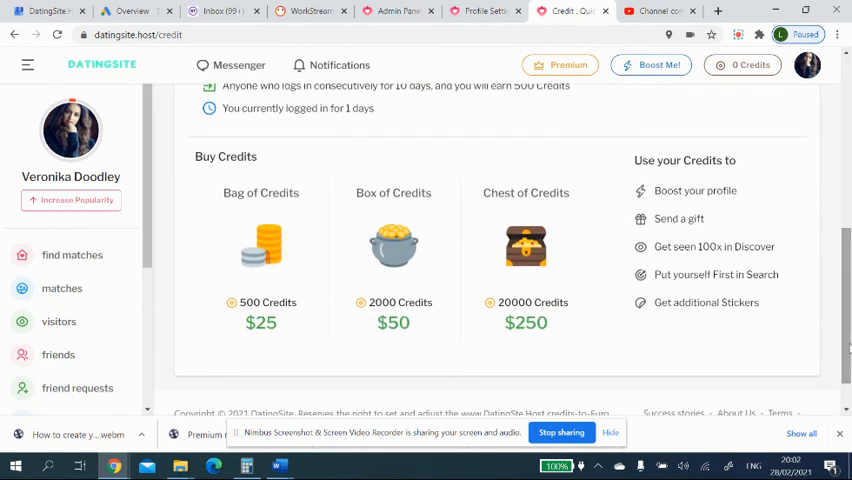